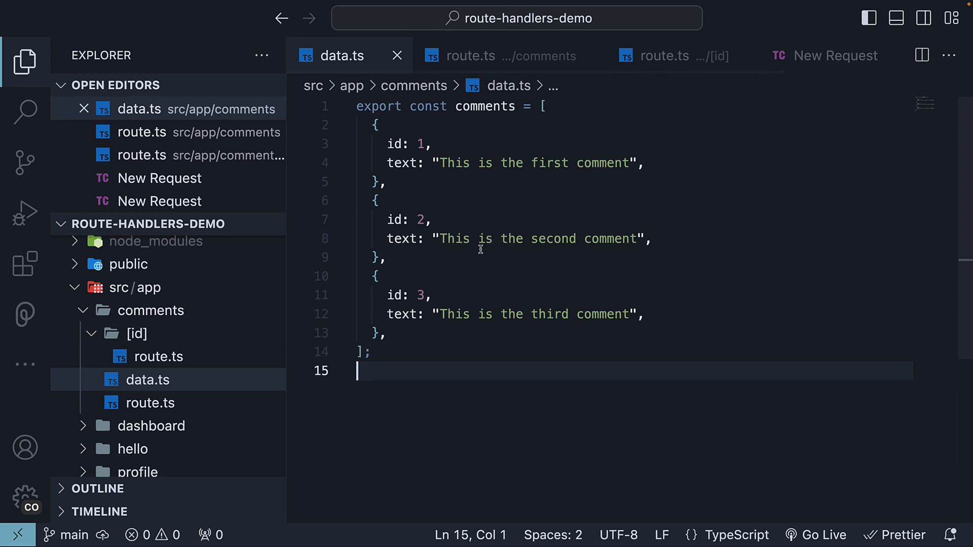
Step: Open the comments/[id] route.ts file with its single-comment GET handler
{"action": "double_click", "coordinate": [401, 163]}
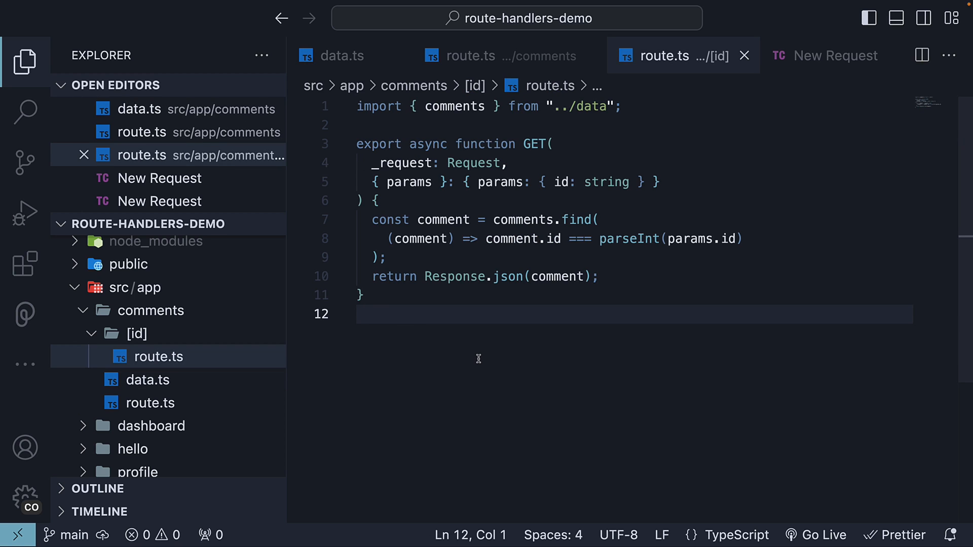
{"action": "mouse_move", "coordinate": [835, 55]}
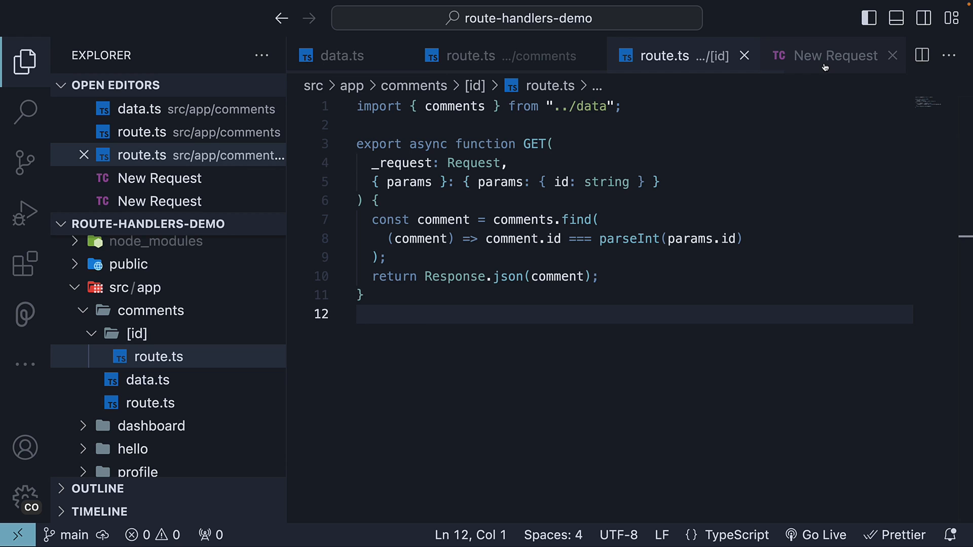
Step: Switch the saved localhost:3000/comments/3 request from GET to PATCH
{"action": "left_click", "coordinate": [835, 54]}
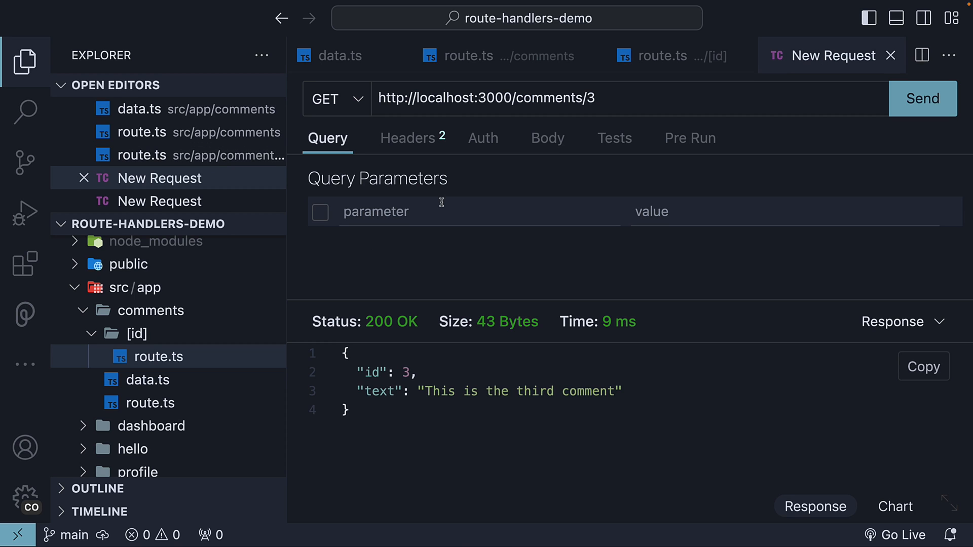
{"action": "mouse_move", "coordinate": [440, 203]}
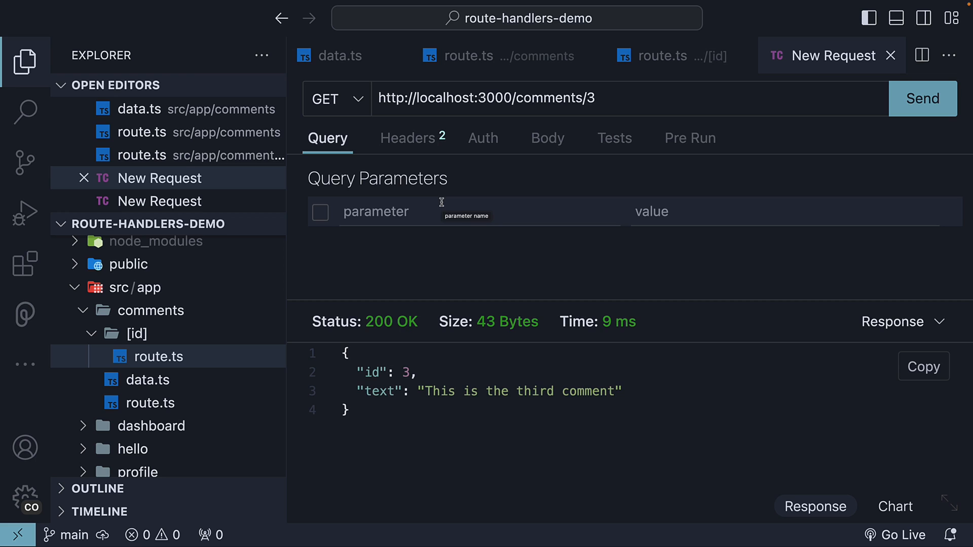
{"action": "mouse_move", "coordinate": [356, 105]}
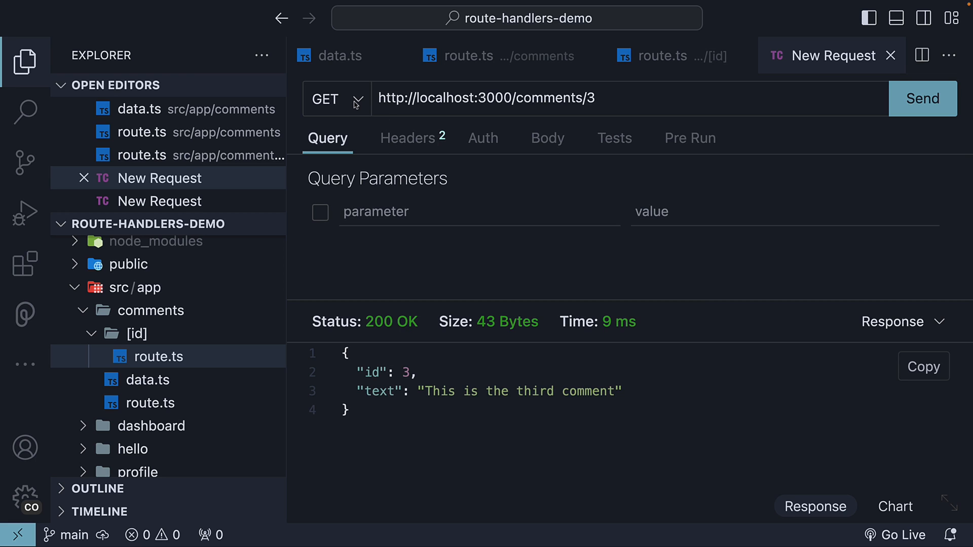
{"action": "left_click", "coordinate": [335, 98]}
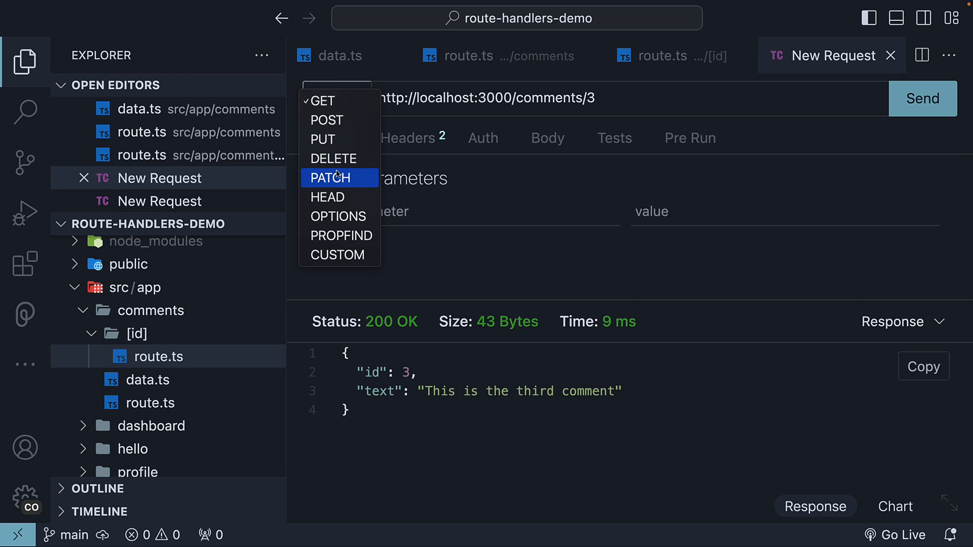
{"action": "left_click", "coordinate": [330, 177]}
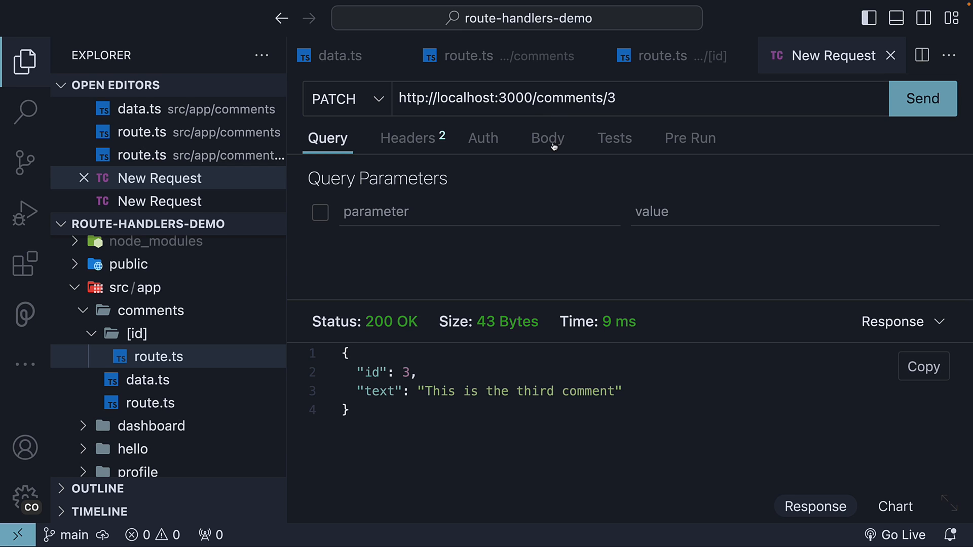
Step: Send the PATCH with JSON body {"text": "Updated comment"}, getting 405 Method Not Allowed
{"action": "left_click", "coordinate": [546, 138]}
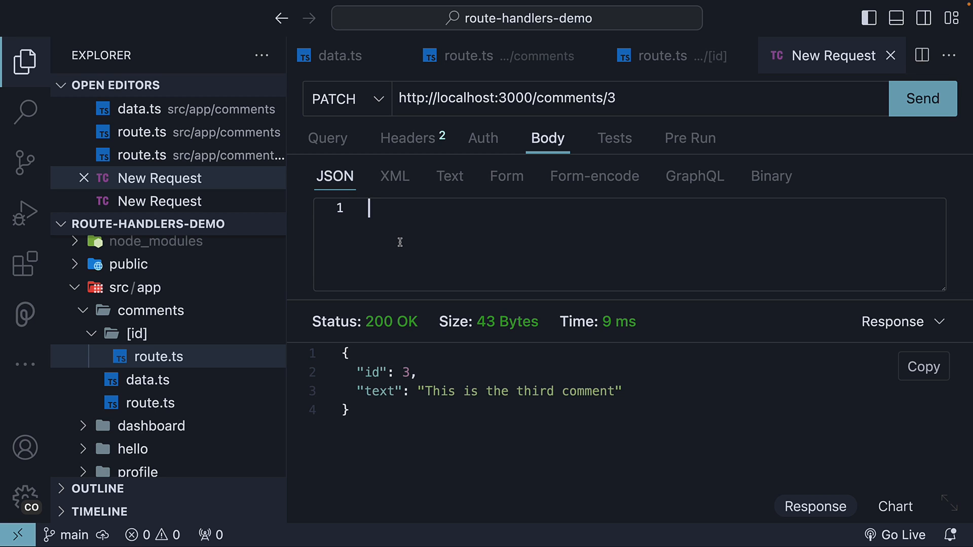
{"action": "type", "text": "{"}
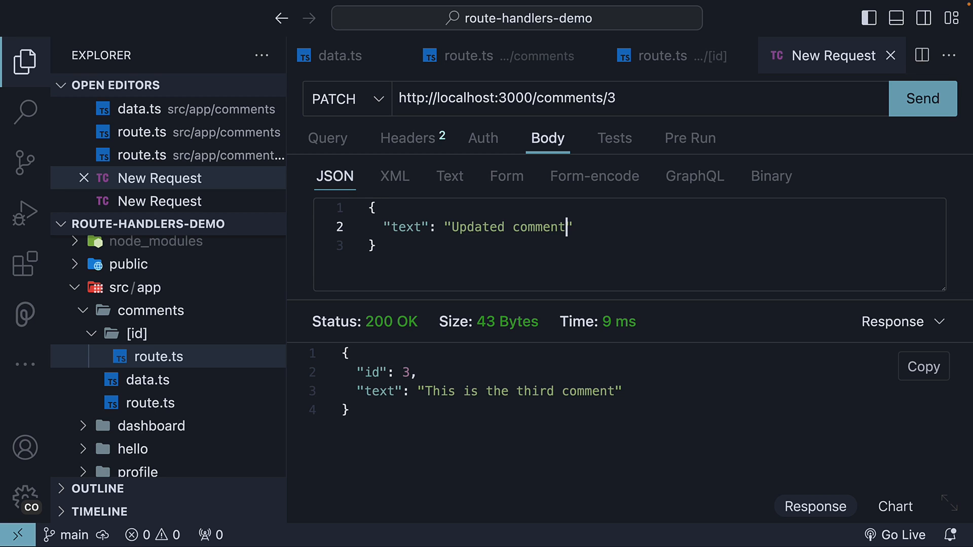
{"action": "mouse_move", "coordinate": [440, 247]}
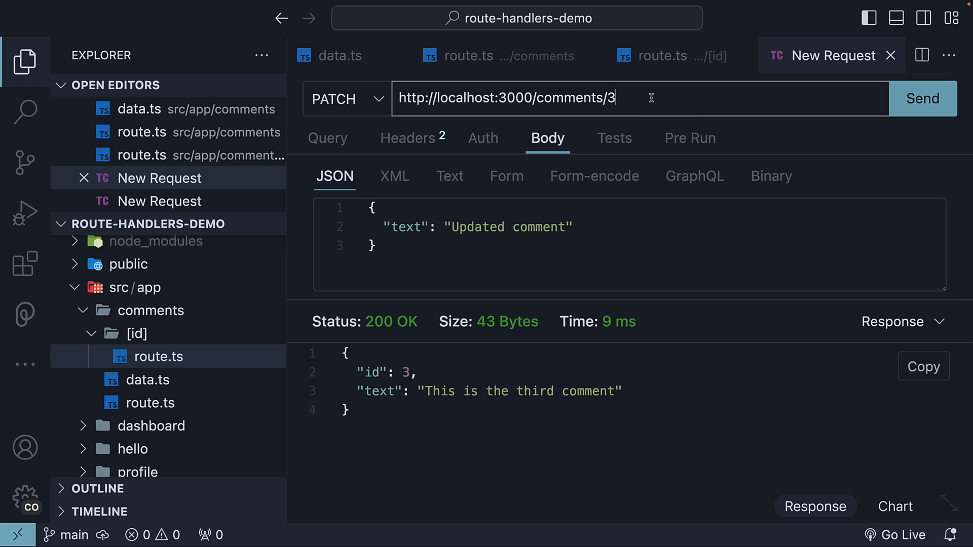
{"action": "mouse_move", "coordinate": [923, 98]}
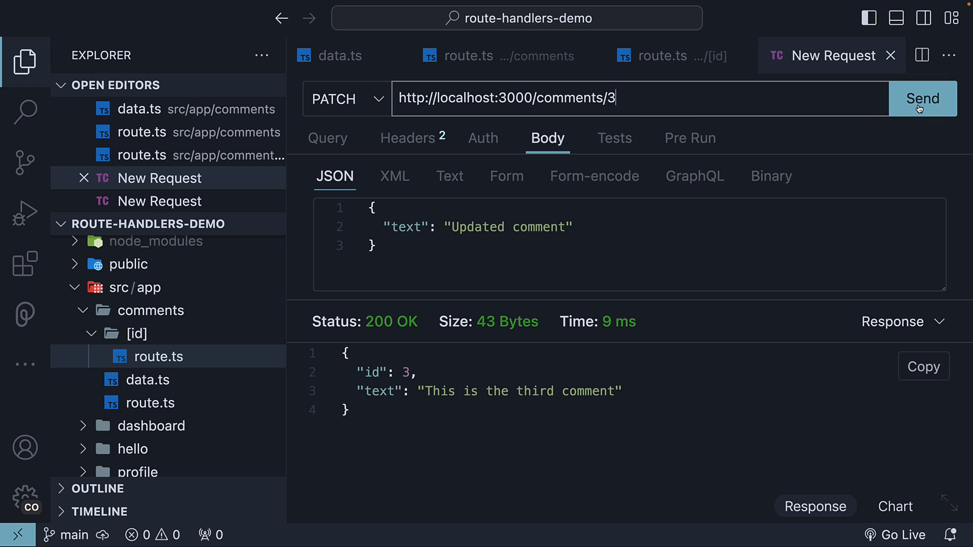
{"action": "left_click", "coordinate": [922, 98]}
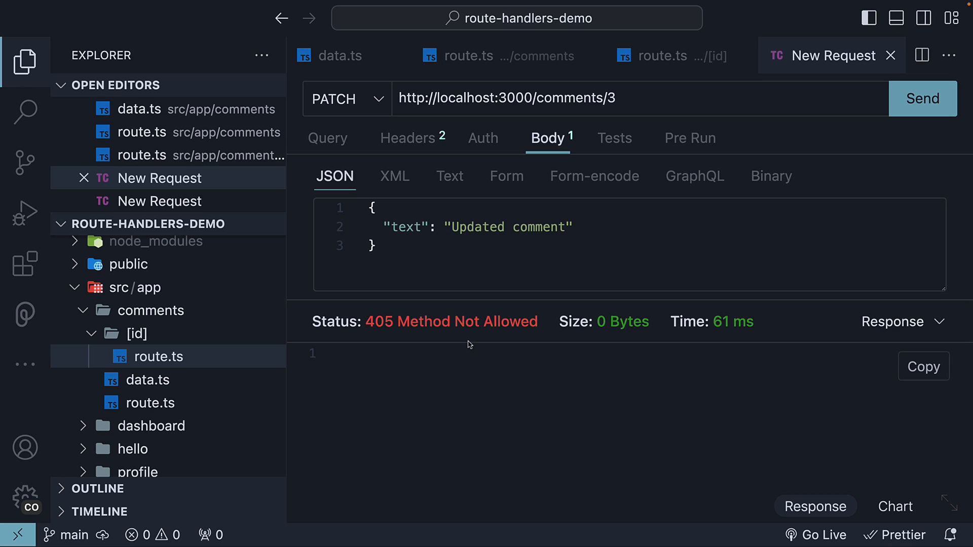
{"action": "mouse_move", "coordinate": [509, 383]}
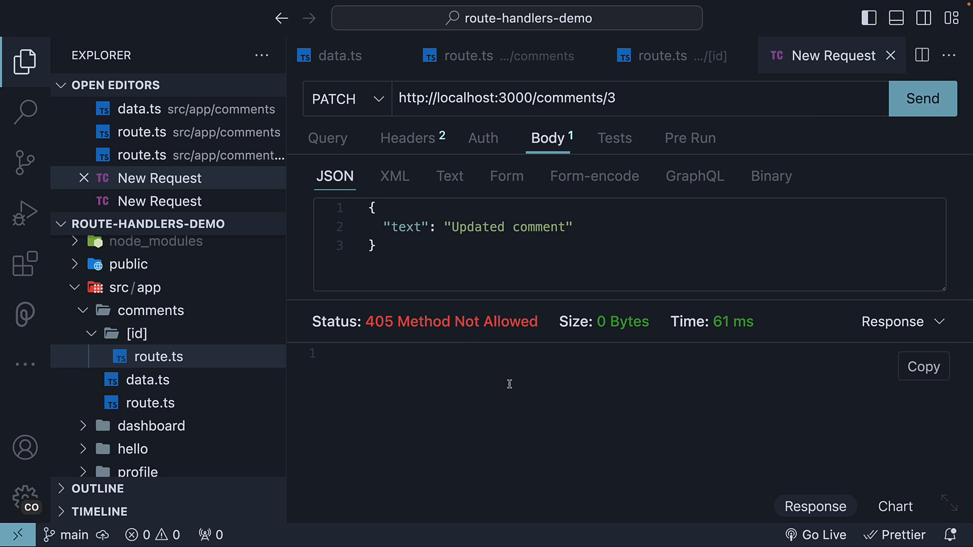
{"action": "mouse_move", "coordinate": [482, 385]}
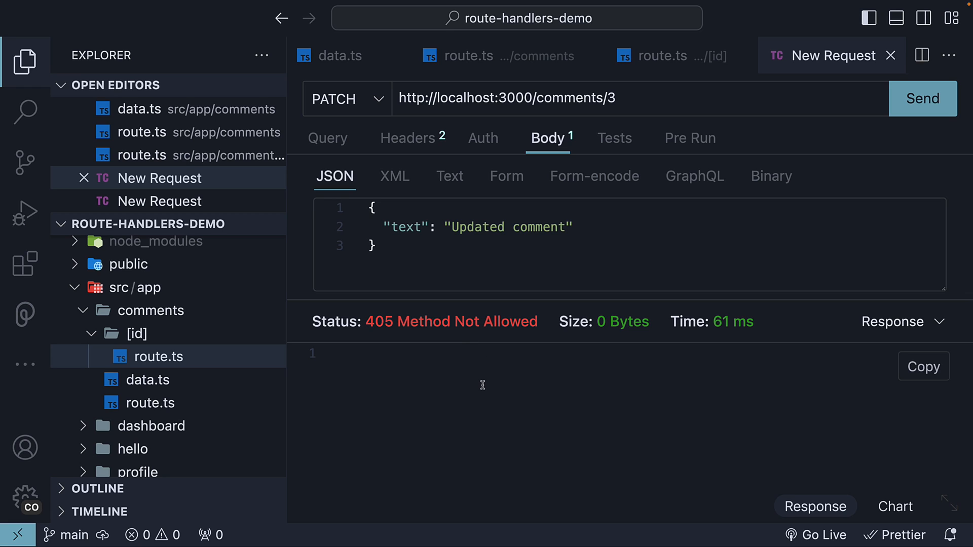
{"action": "mouse_move", "coordinate": [487, 365]}
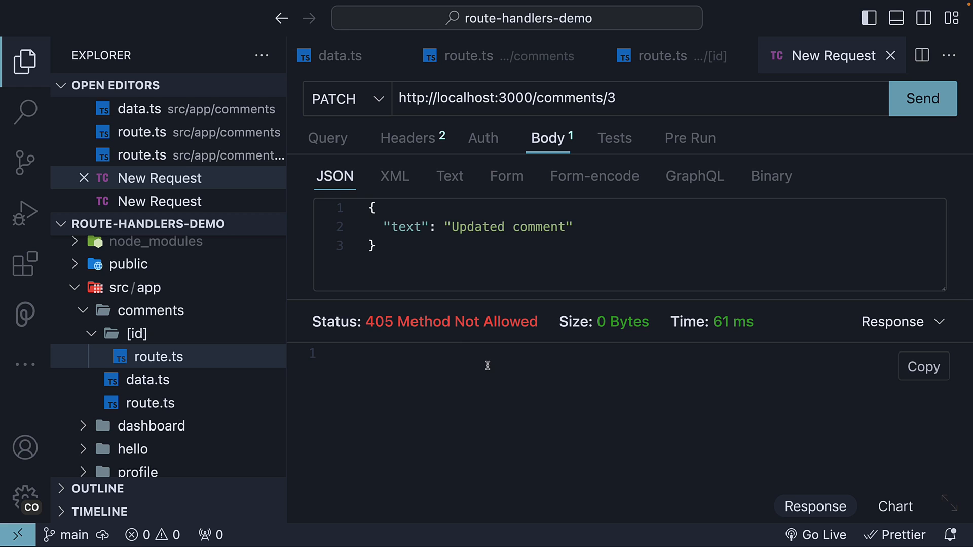
Step: Insert the Pieces route handler snippet below GET and rename it to PATCH
{"action": "left_click", "coordinate": [663, 54]}
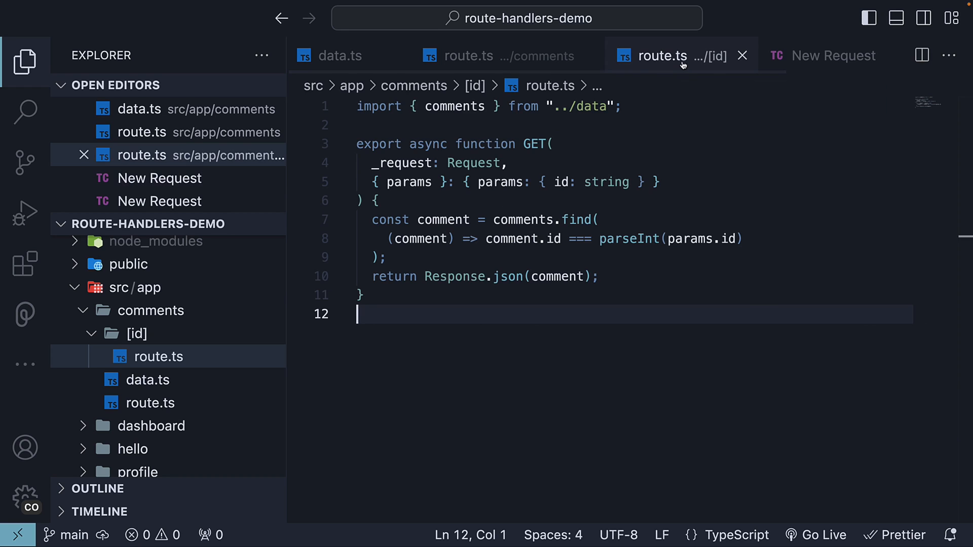
{"action": "mouse_move", "coordinate": [664, 56]}
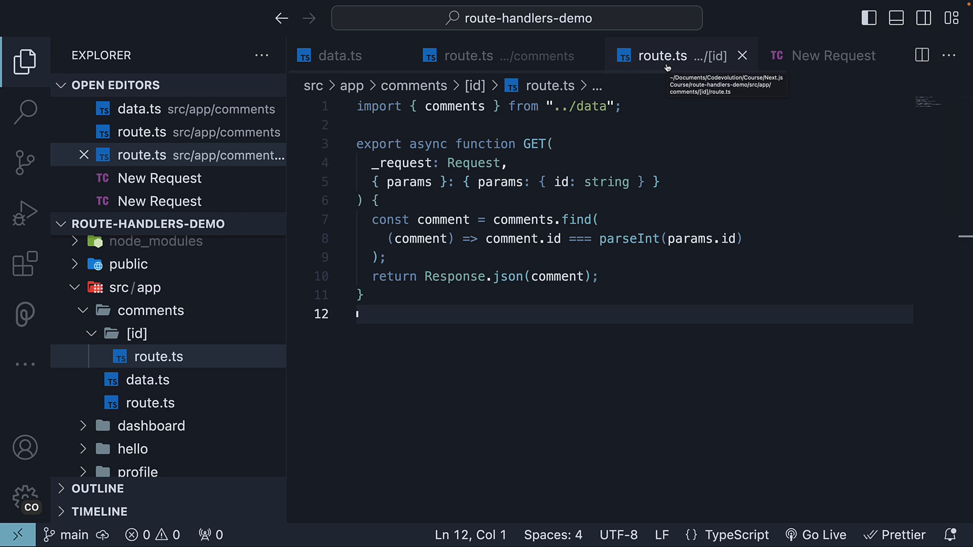
{"action": "mouse_move", "coordinate": [430, 414]}
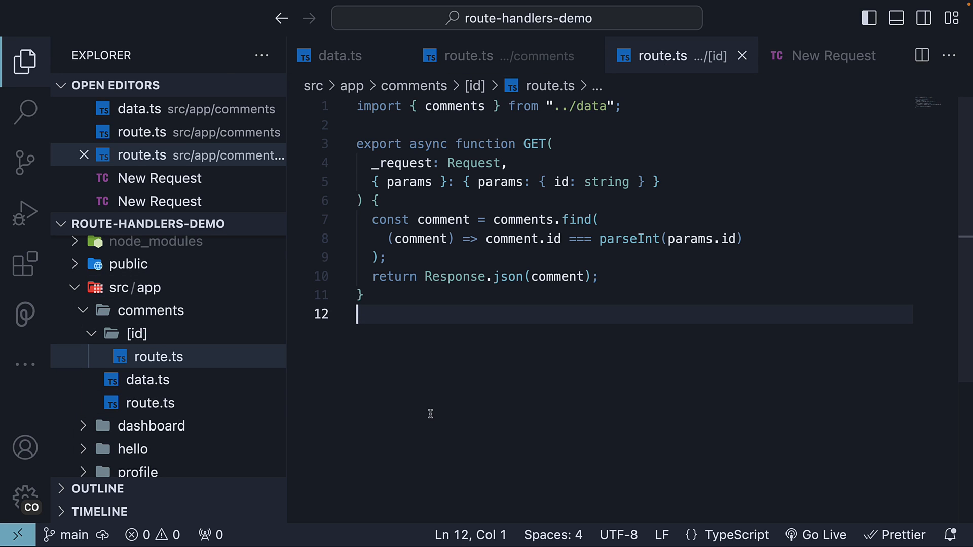
{"action": "key", "text": "enter"}
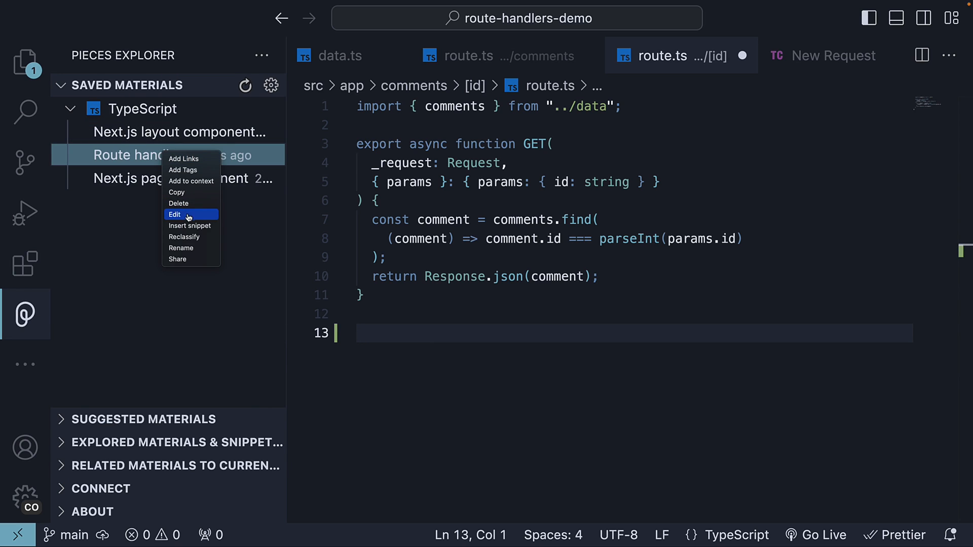
{"action": "left_click", "coordinate": [174, 214]}
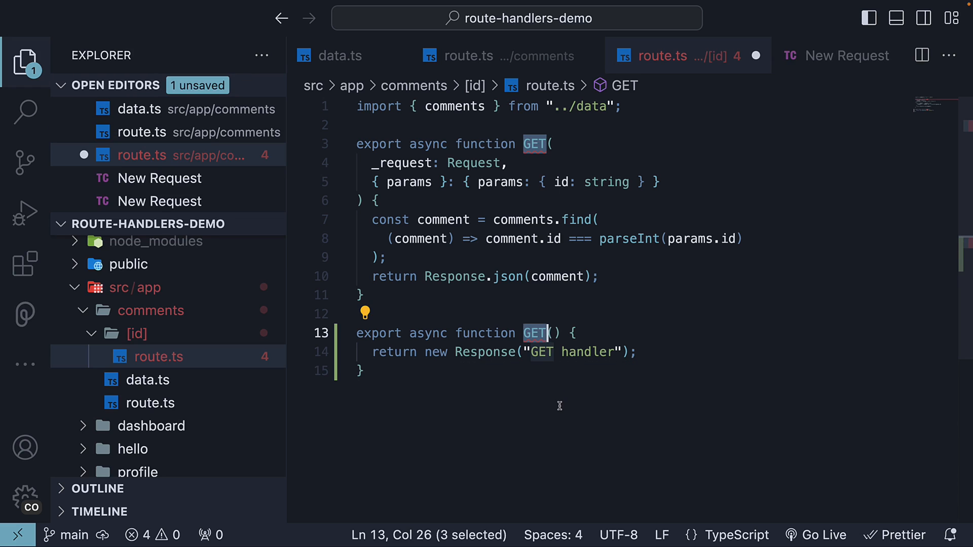
{"action": "type", "text": "PATCH"}
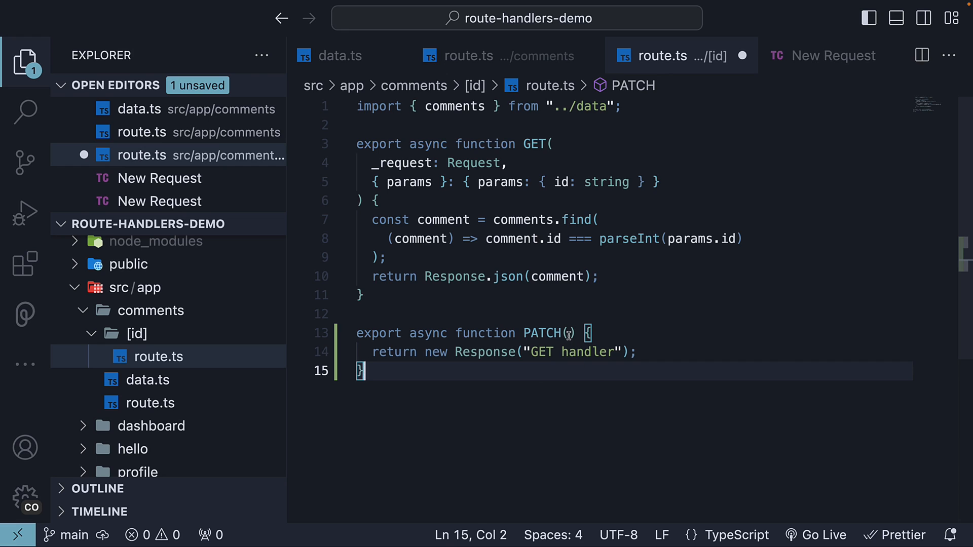
Step: Give PATCH request and params with string id parameters, then save the route file
{"action": "left_click", "coordinate": [569, 333]}
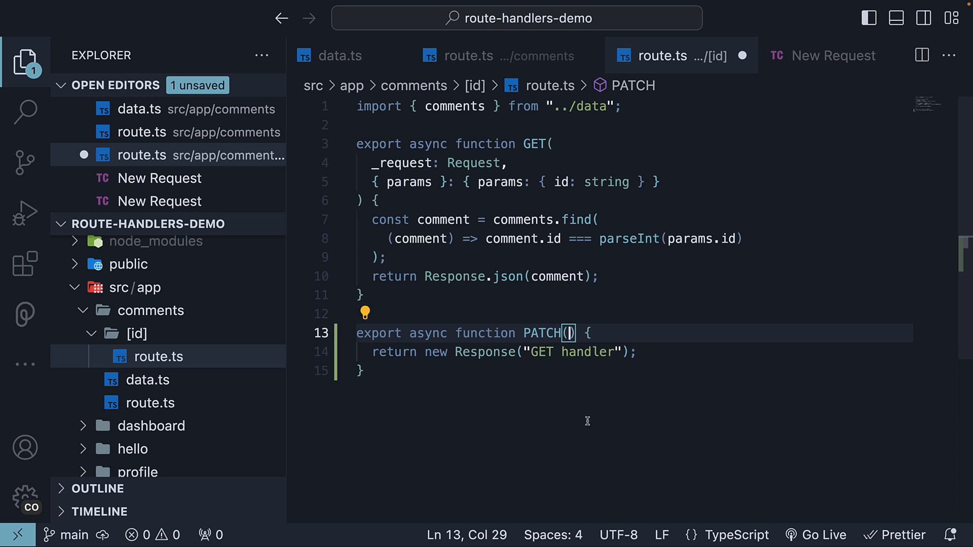
{"action": "type", "text": "request: Request,"}
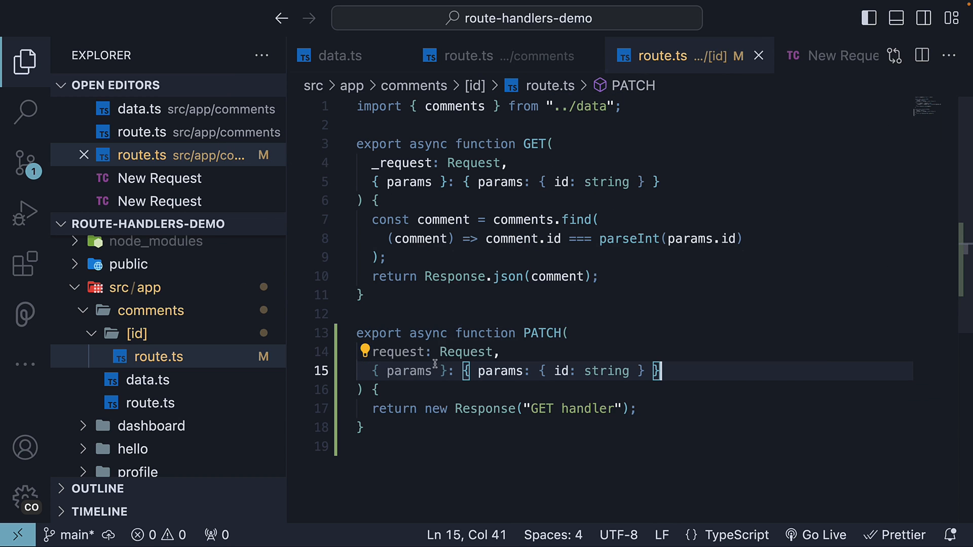
{"action": "mouse_move", "coordinate": [669, 180]}
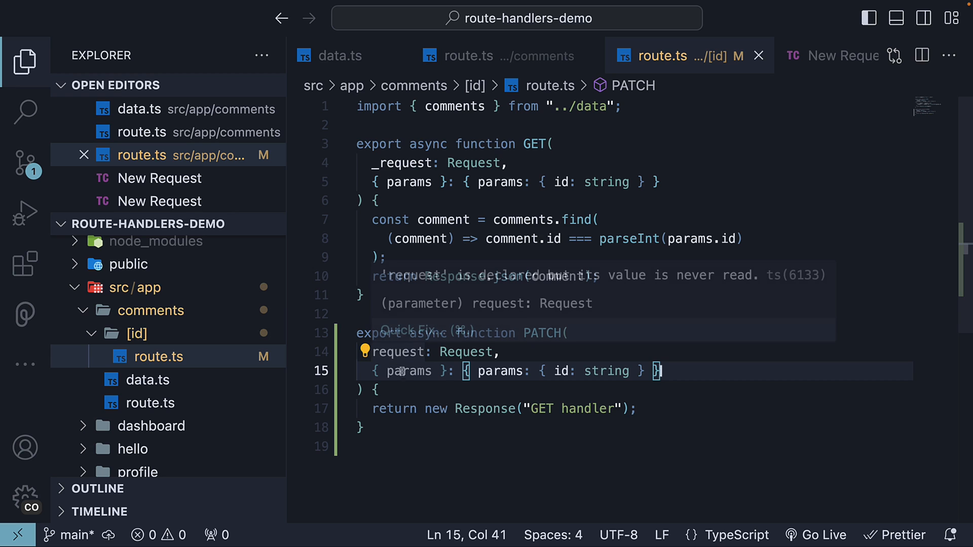
{"action": "double_click", "coordinate": [409, 371]}
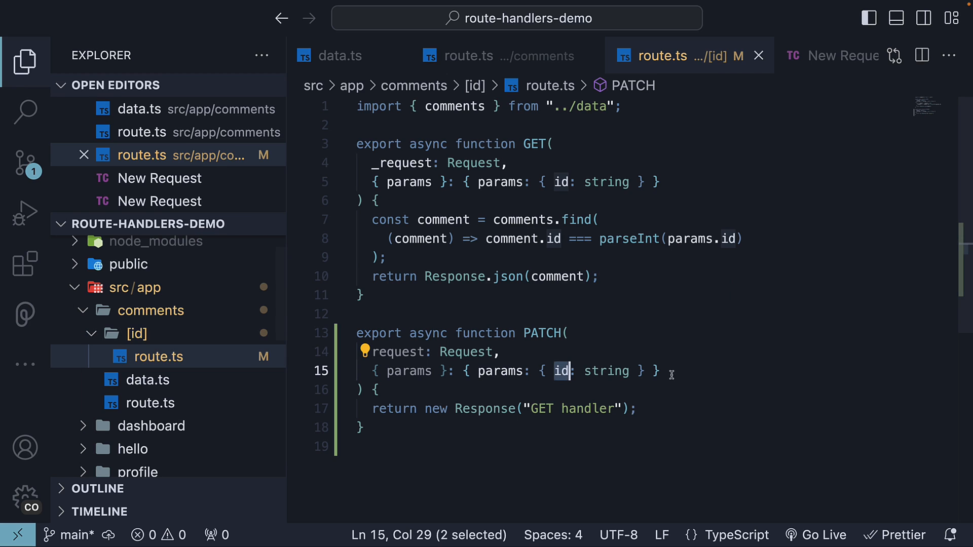
Step: Add const body = await request.json() and const { text } = body inside PATCH
{"action": "key", "text": "enter"}
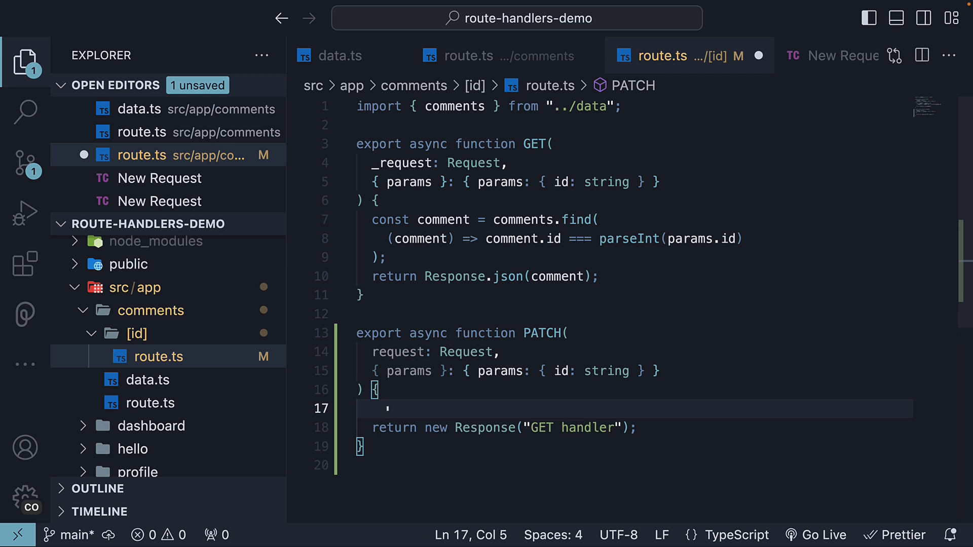
{"action": "type", "text": "const bod"}
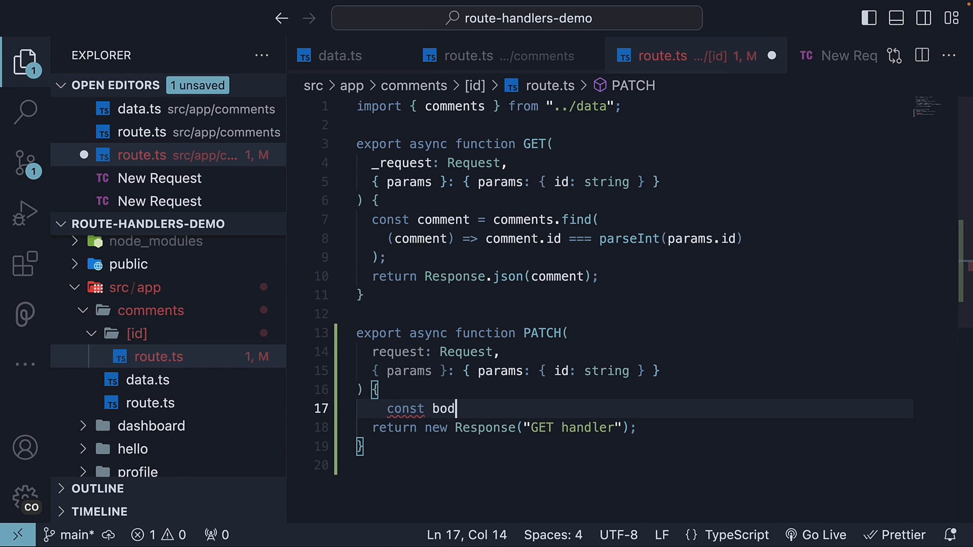
{"action": "type", "text": "y = await"}
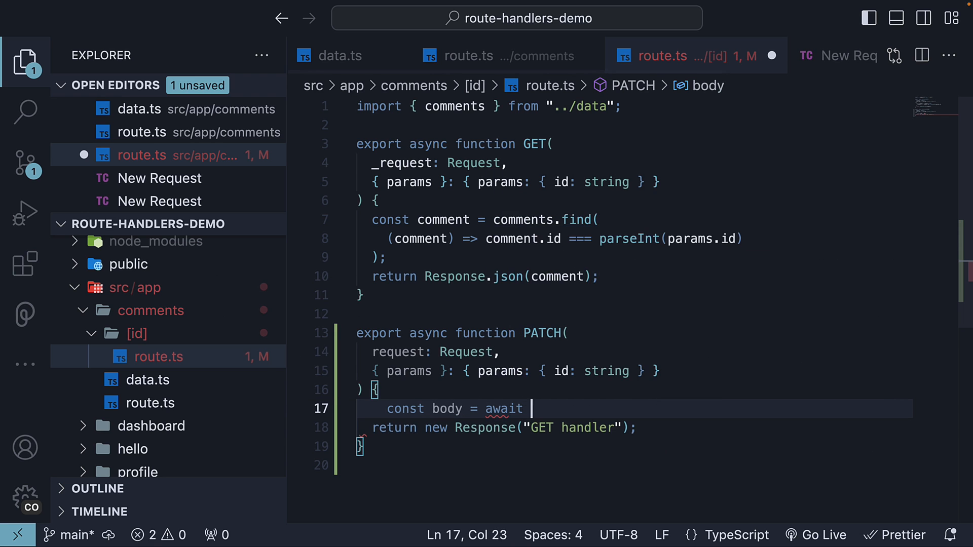
{"action": "type", "text": "request.json"}
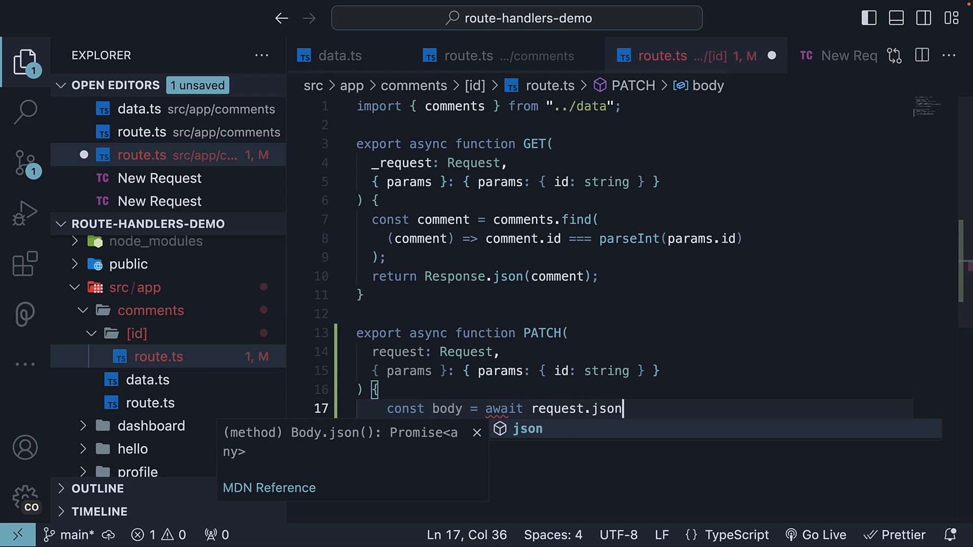
{"action": "type", "text": "c"}
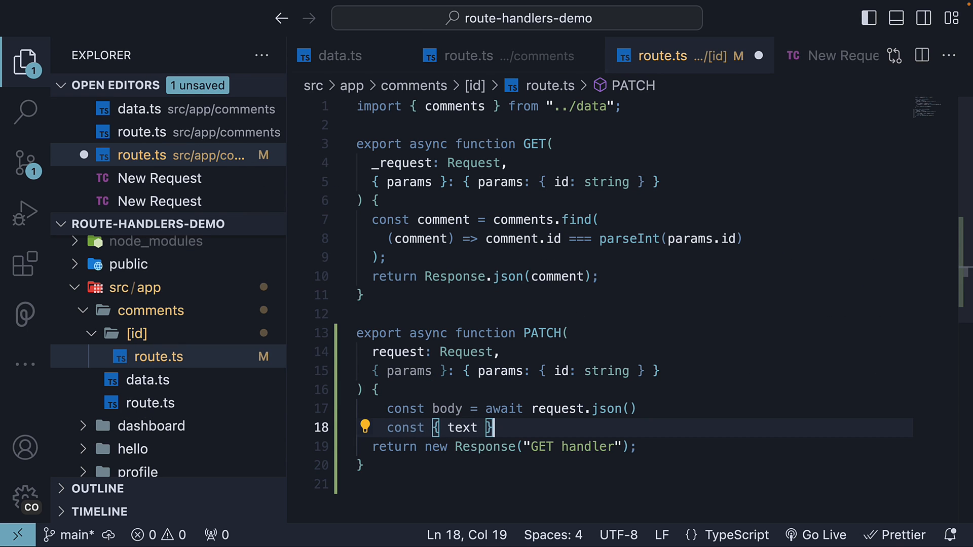
{"action": "type", "text": "= body"}
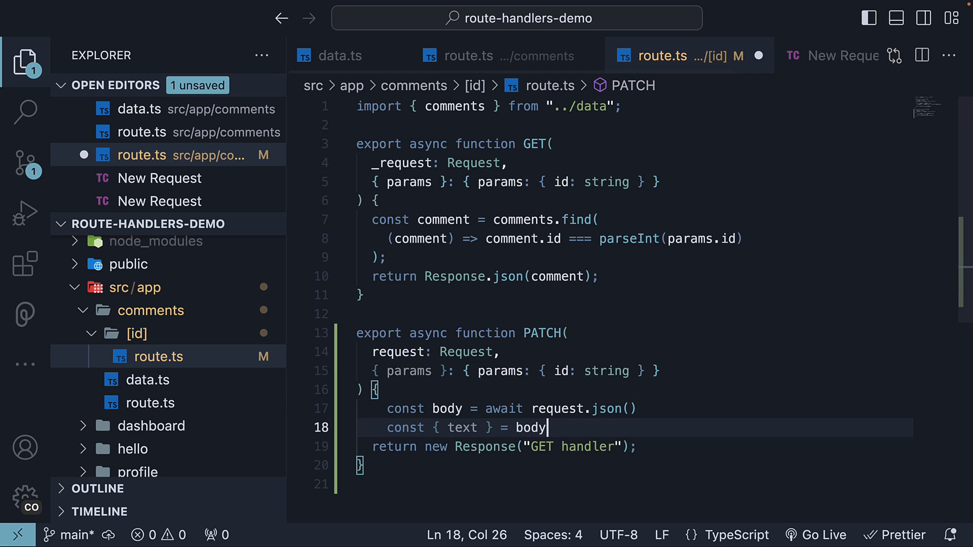
{"action": "left_click", "coordinate": [843, 54]}
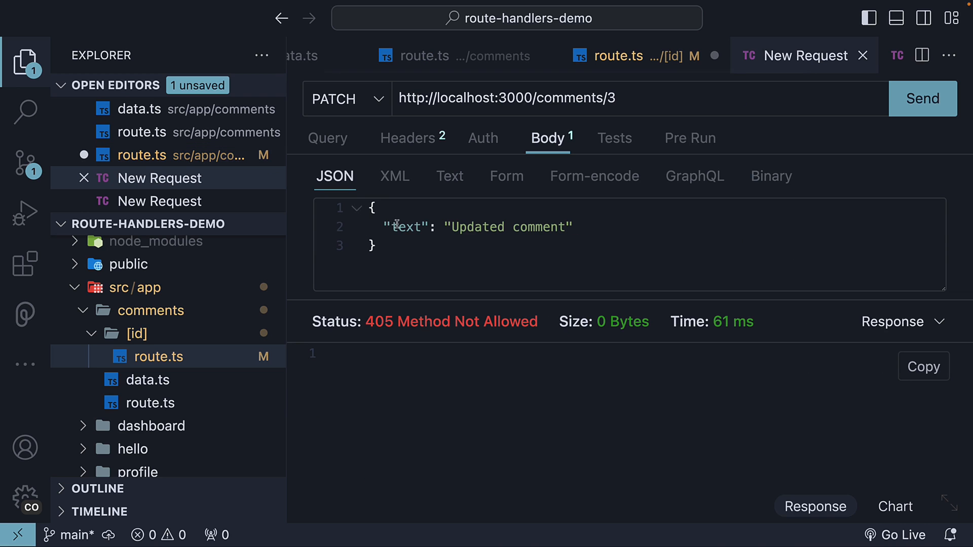
{"action": "left_click", "coordinate": [620, 55]}
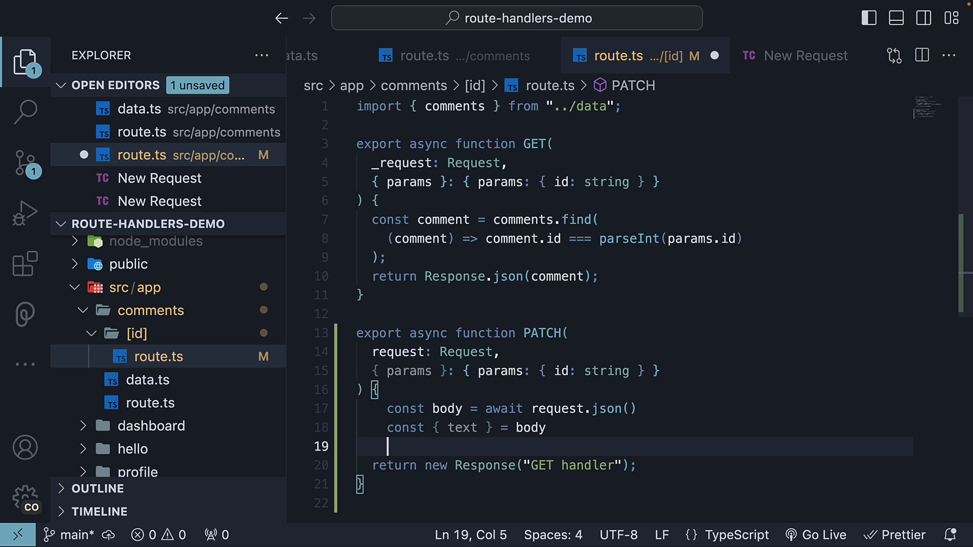
Step: Add const index = comments.findIndex(comment => comment.id === parseInt(params.id))
{"action": "type", "text": "const index"}
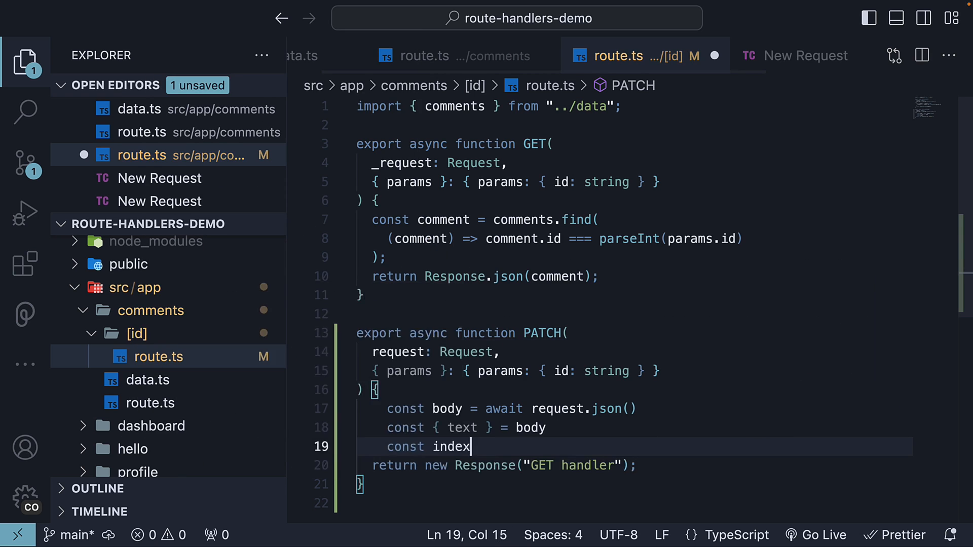
{"action": "type", "text": "="}
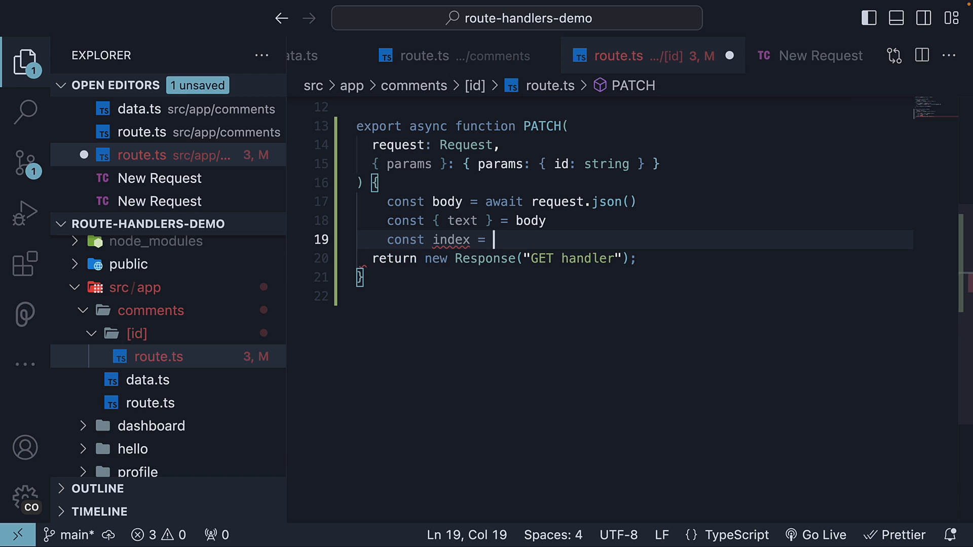
{"action": "type", "text": "comments.findIndex("}
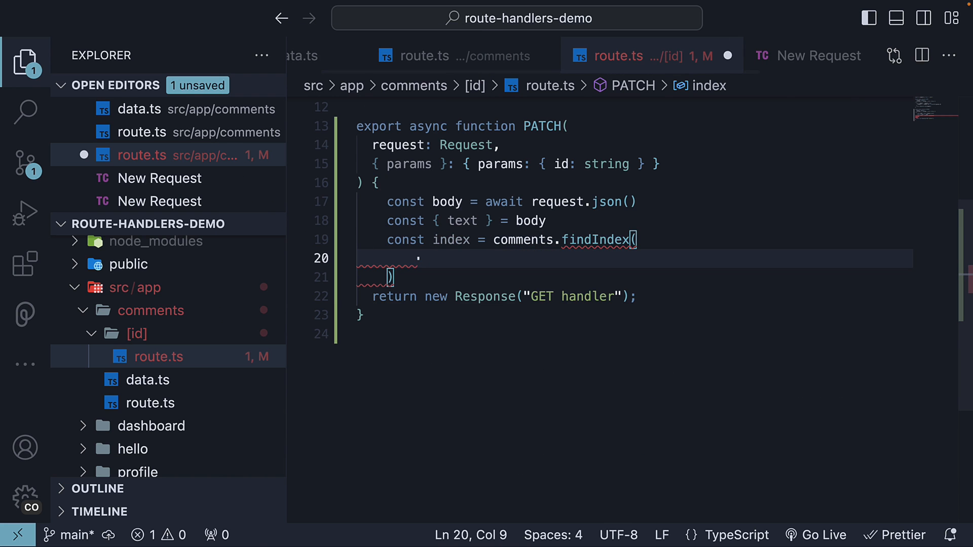
{"action": "type", "text": "comment =>"}
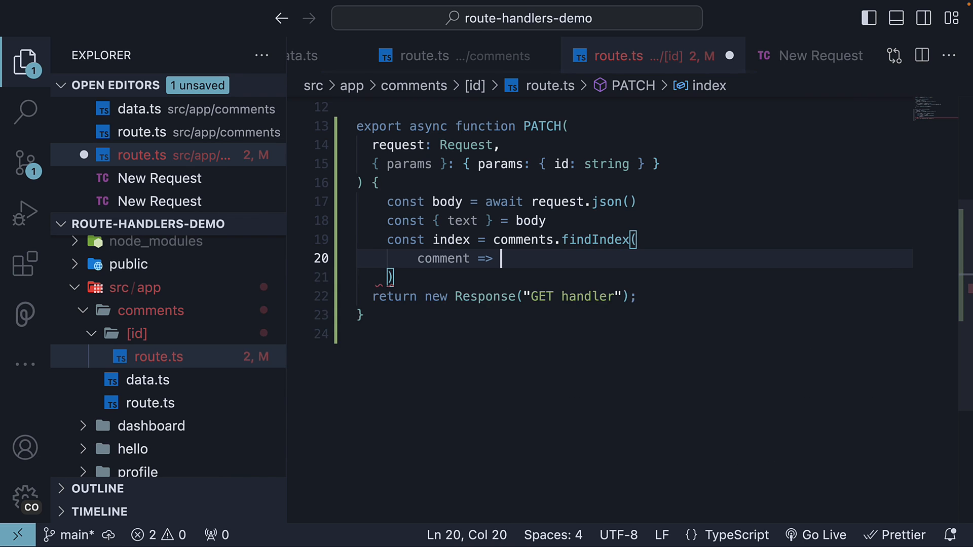
{"action": "type", "text": "comment.id"}
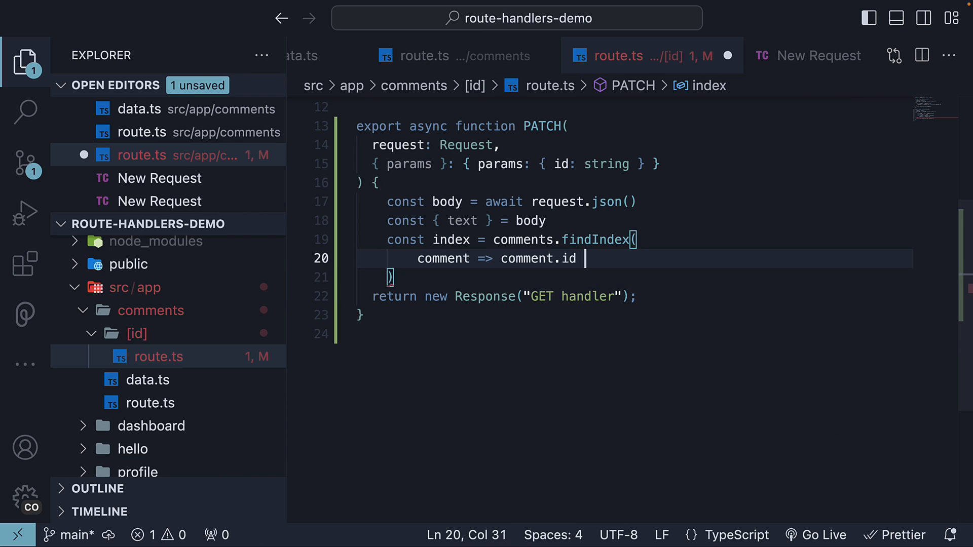
{"action": "type", "text": "=== parseInt(params.id"}
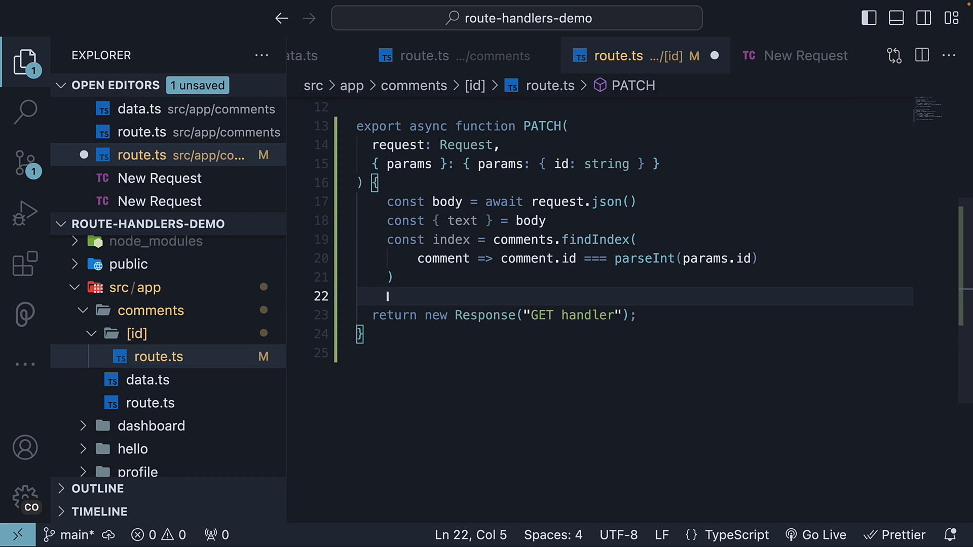
Step: Set comments[index].text = text, return Response.json(comments[index]), and save
{"action": "type", "text": "comments"}
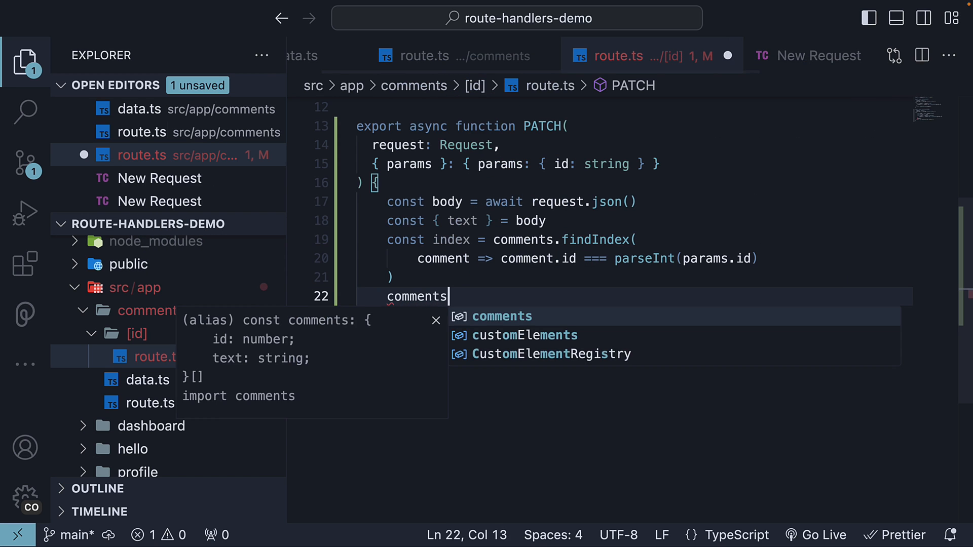
{"action": "type", "text": "[index]"}
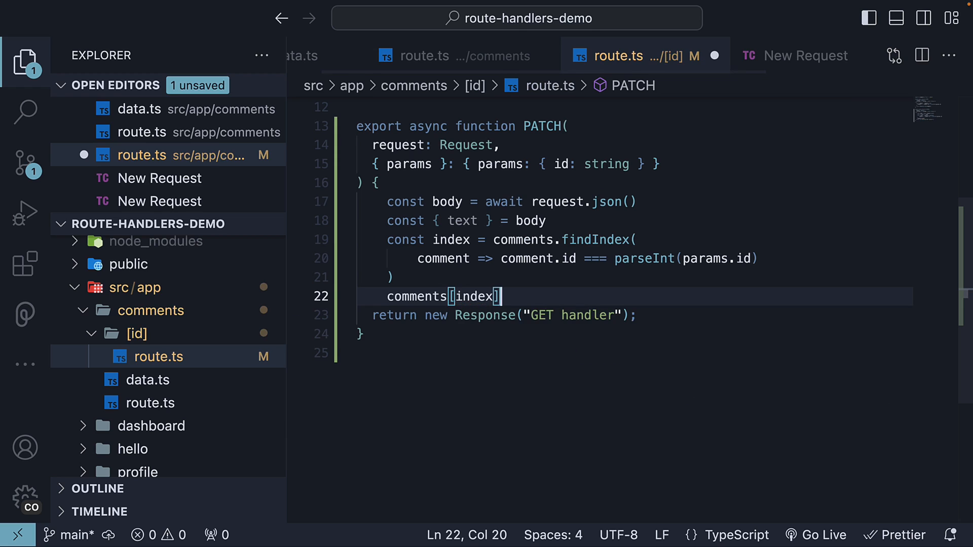
{"action": "type", "text": ".text = text;"}
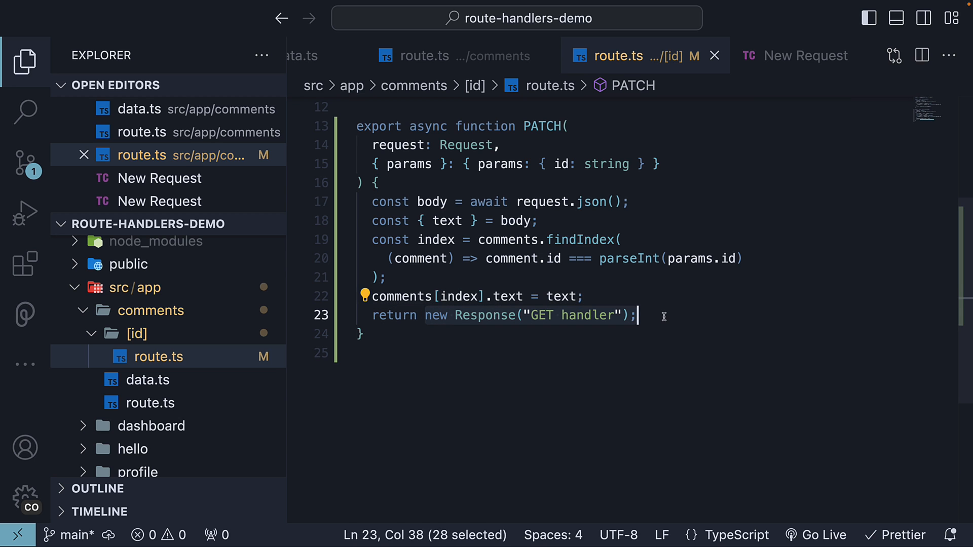
{"action": "type", "text": "Response.json("}
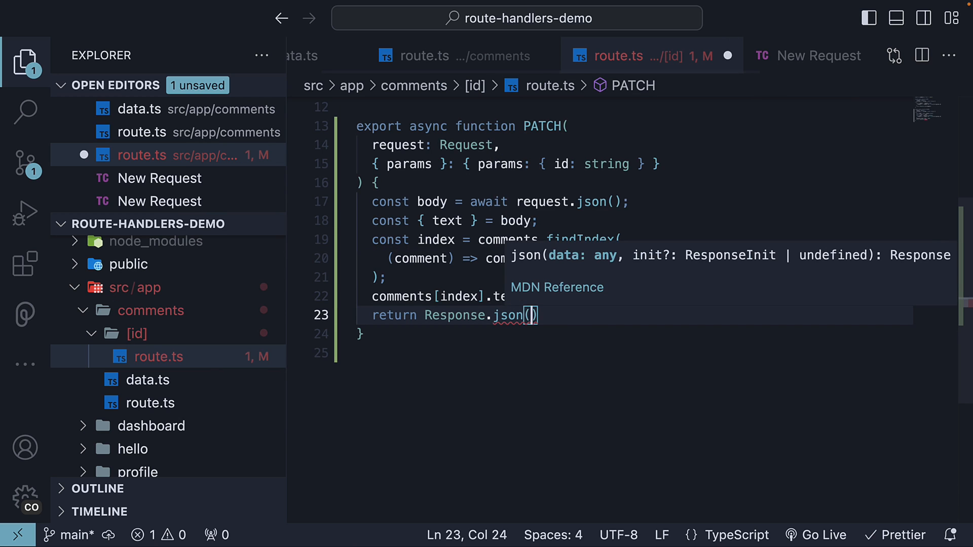
{"action": "type", "text": "comments[index]"}
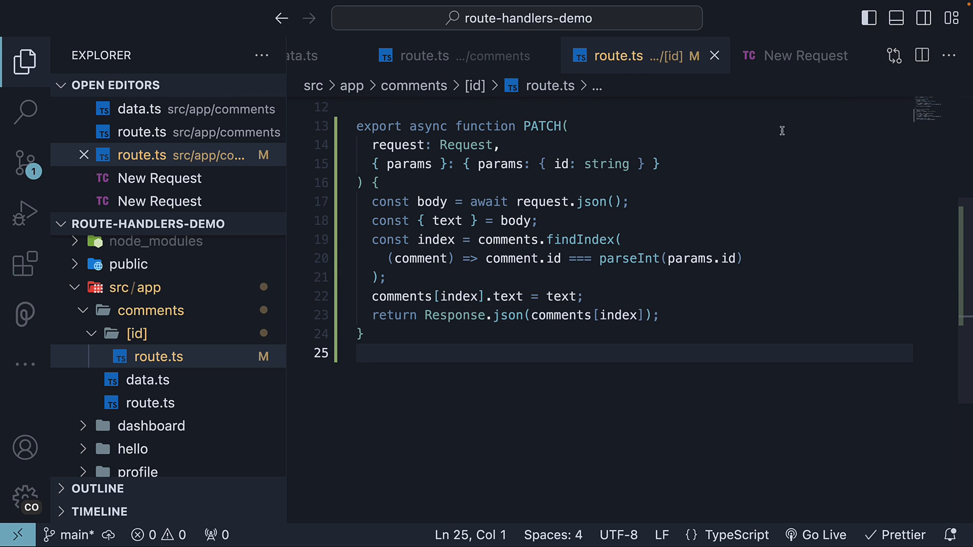
Step: Resend PATCH to comments/3, now 200 OK with "Updated comment", and show the terminal
{"action": "left_click", "coordinate": [803, 55]}
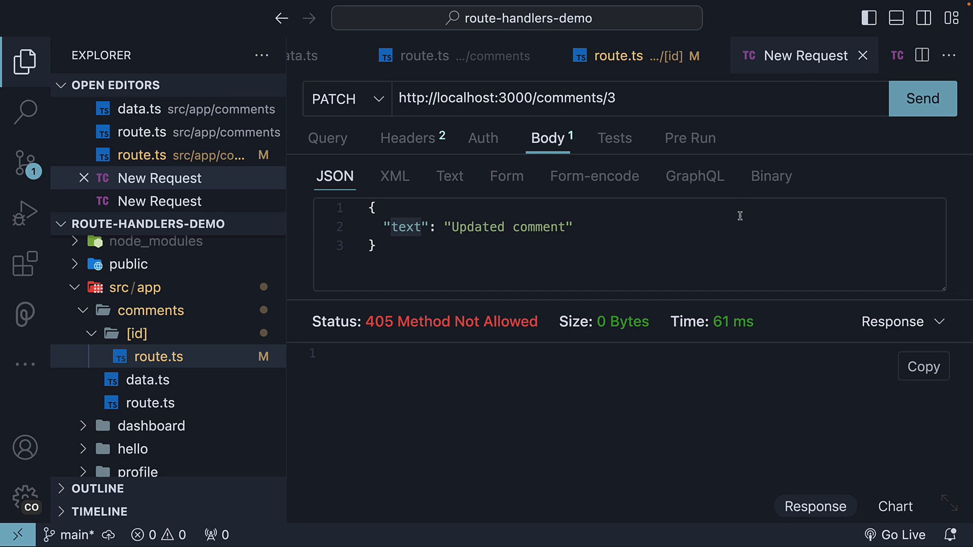
{"action": "left_click", "coordinate": [922, 99]}
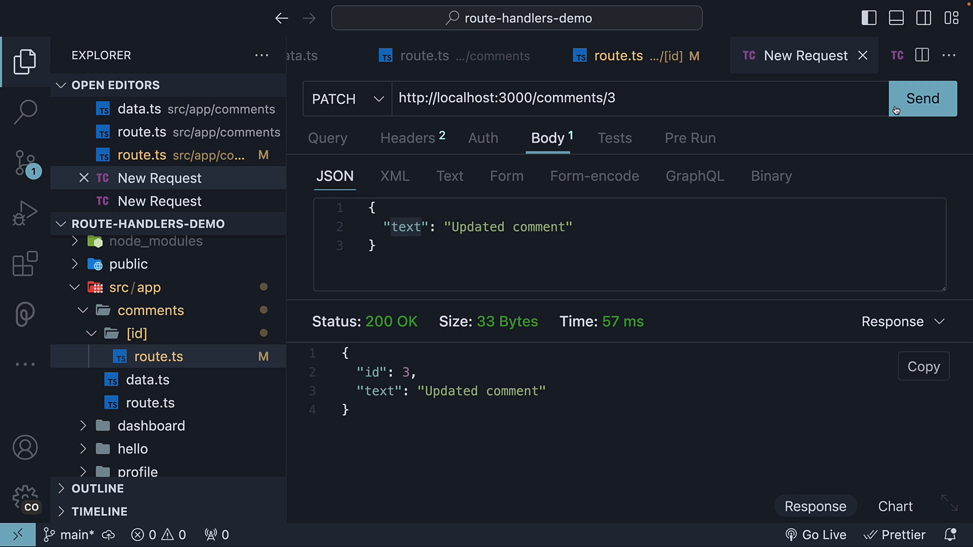
{"action": "mouse_move", "coordinate": [417, 346]}
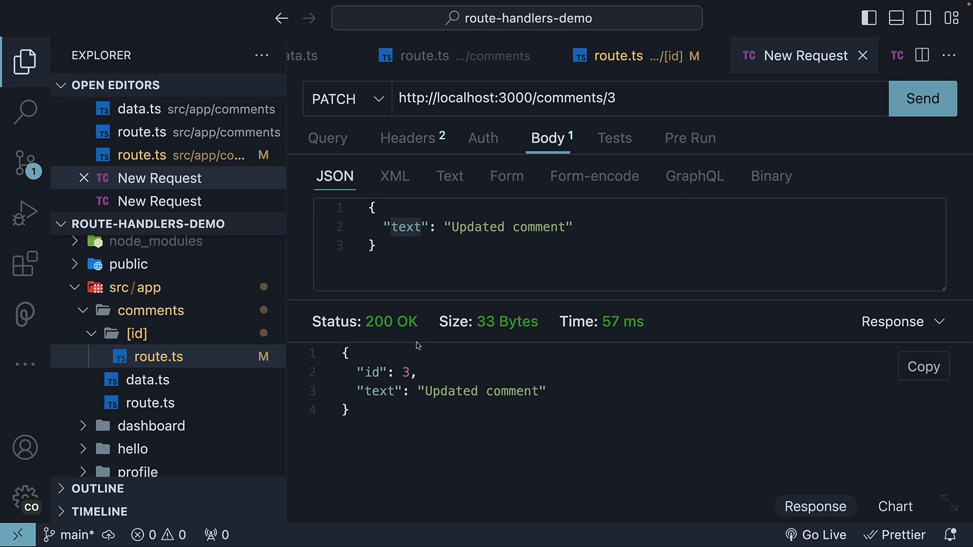
{"action": "mouse_move", "coordinate": [413, 413]}
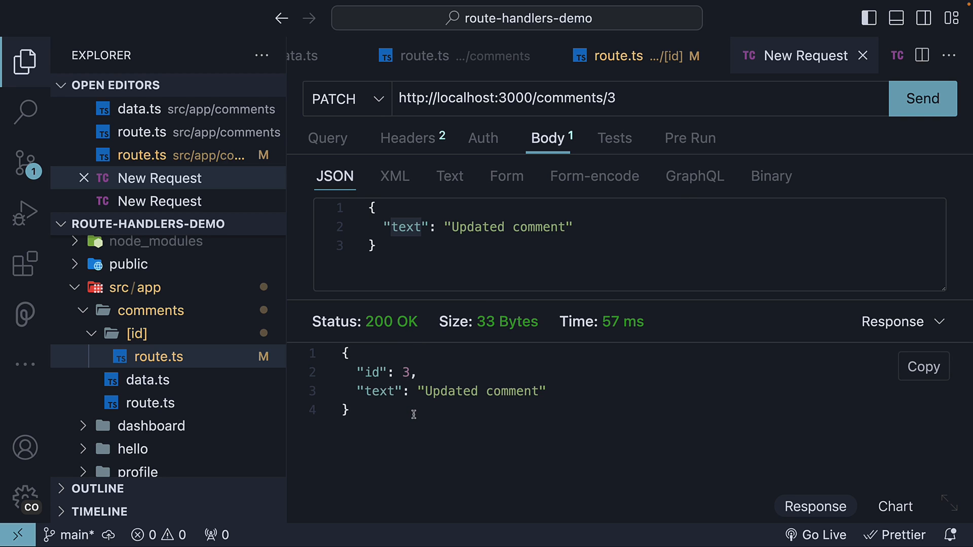
{"action": "left_click", "coordinate": [403, 372]}
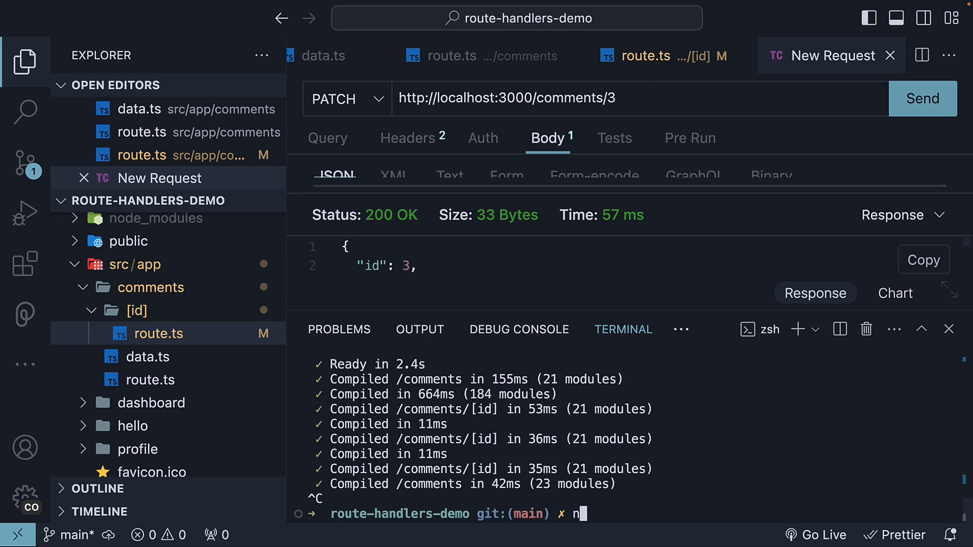
Step: Restart the stopped dev server with npm run dev
{"action": "type", "text": "npm run dev"}
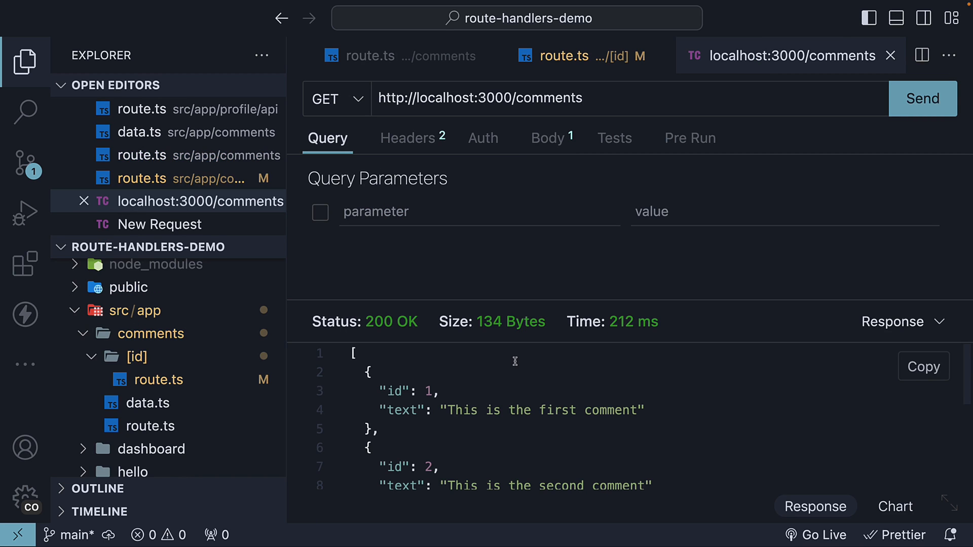
Step: Resend the PATCH request for comment 3 in Thunder Client, returning 200 OK
{"action": "scroll", "scroll_direction": "down", "scroll_amount": 3}
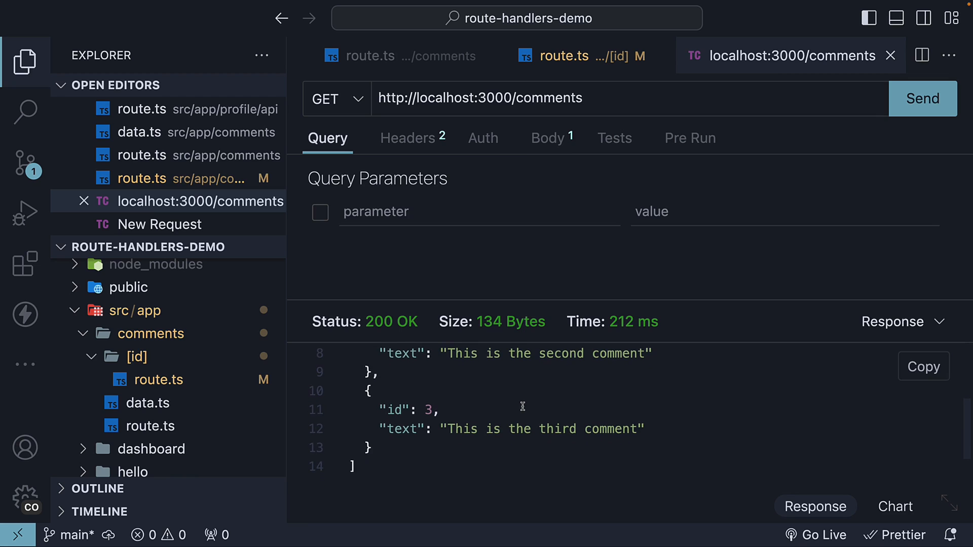
{"action": "mouse_move", "coordinate": [480, 429]}
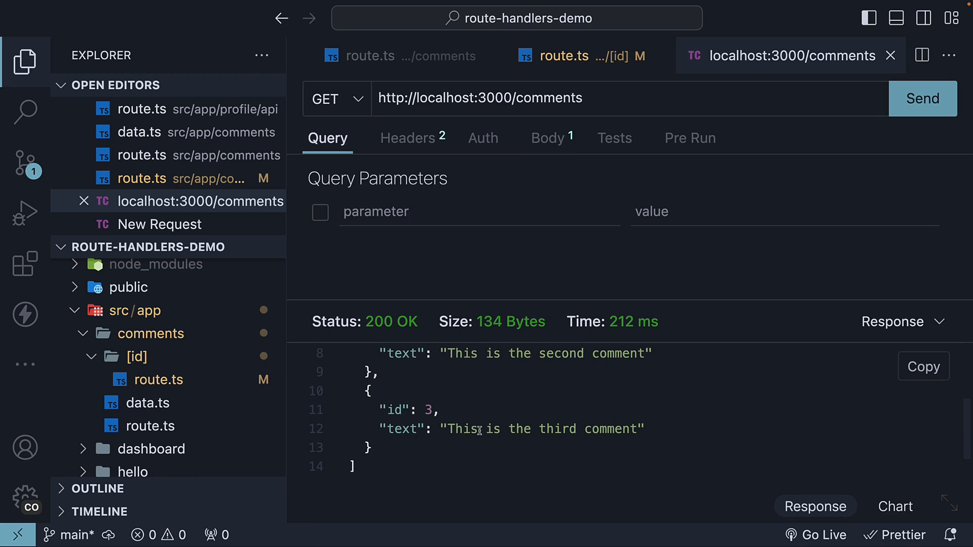
{"action": "left_click", "coordinate": [159, 224]}
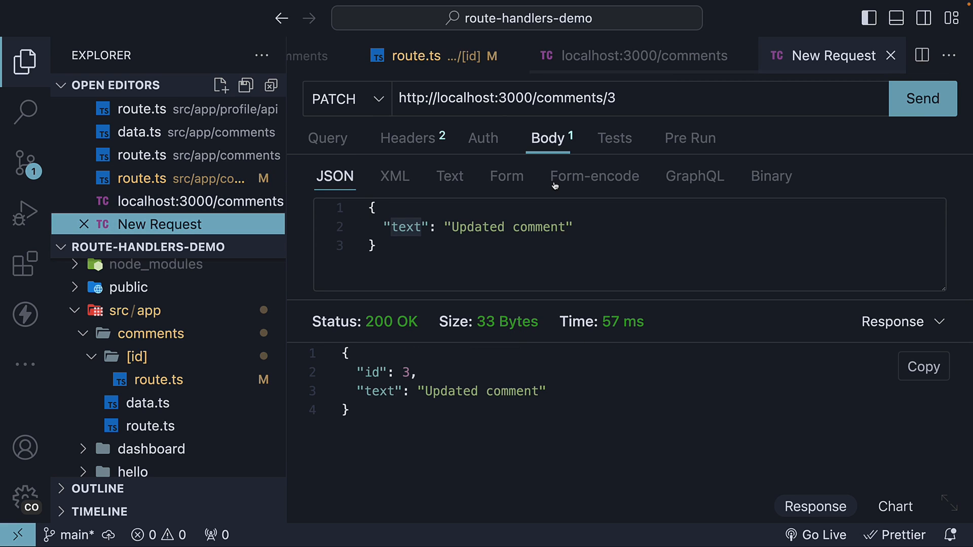
{"action": "left_click", "coordinate": [922, 98]}
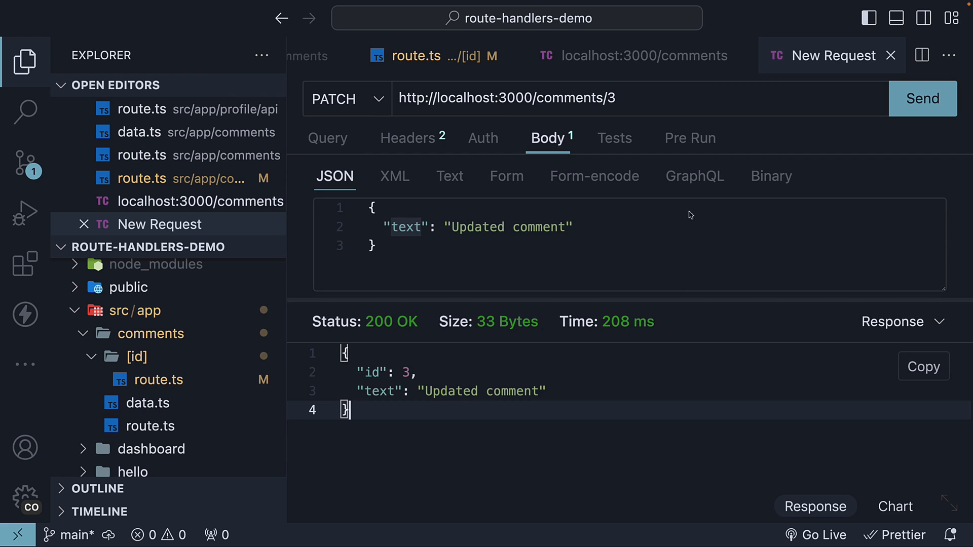
Step: Resend GET comments and confirm comment 3 now reads 'Updated comment'
{"action": "left_click", "coordinate": [632, 55]}
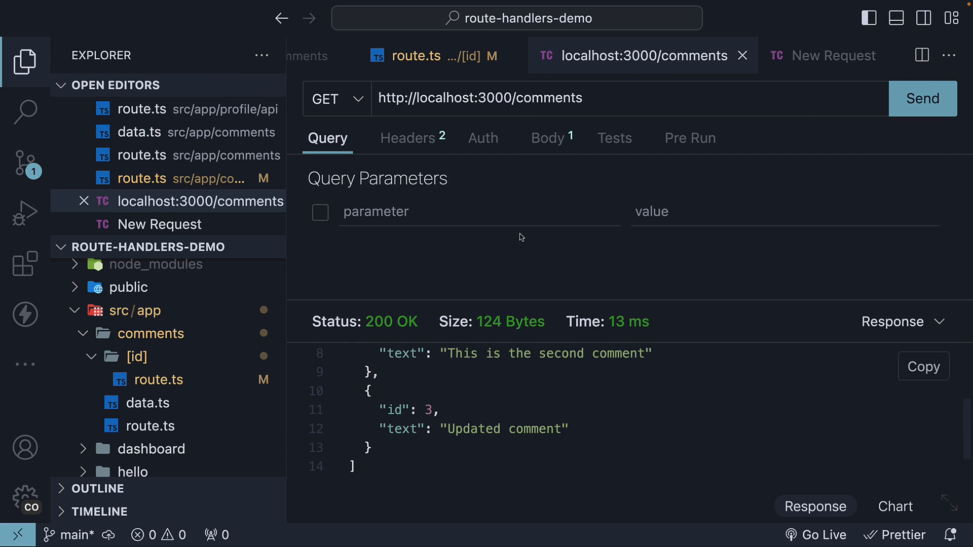
{"action": "scroll", "scroll_direction": "up", "scroll_amount": 3}
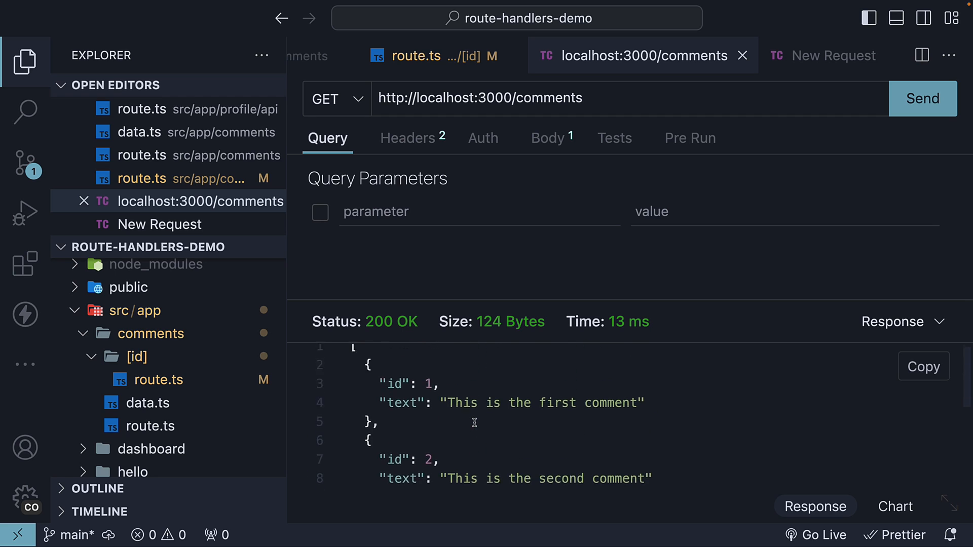
{"action": "scroll", "scroll_direction": "down", "scroll_amount": 3}
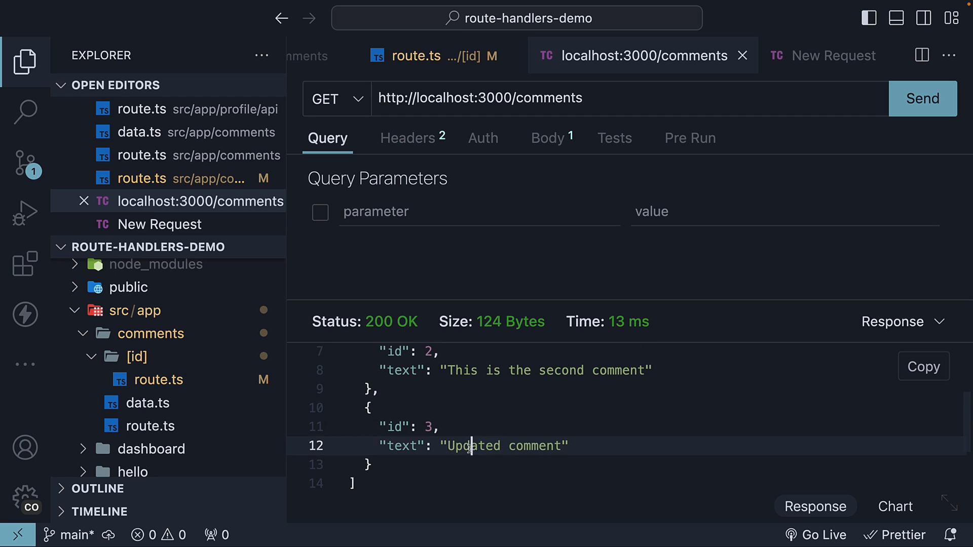